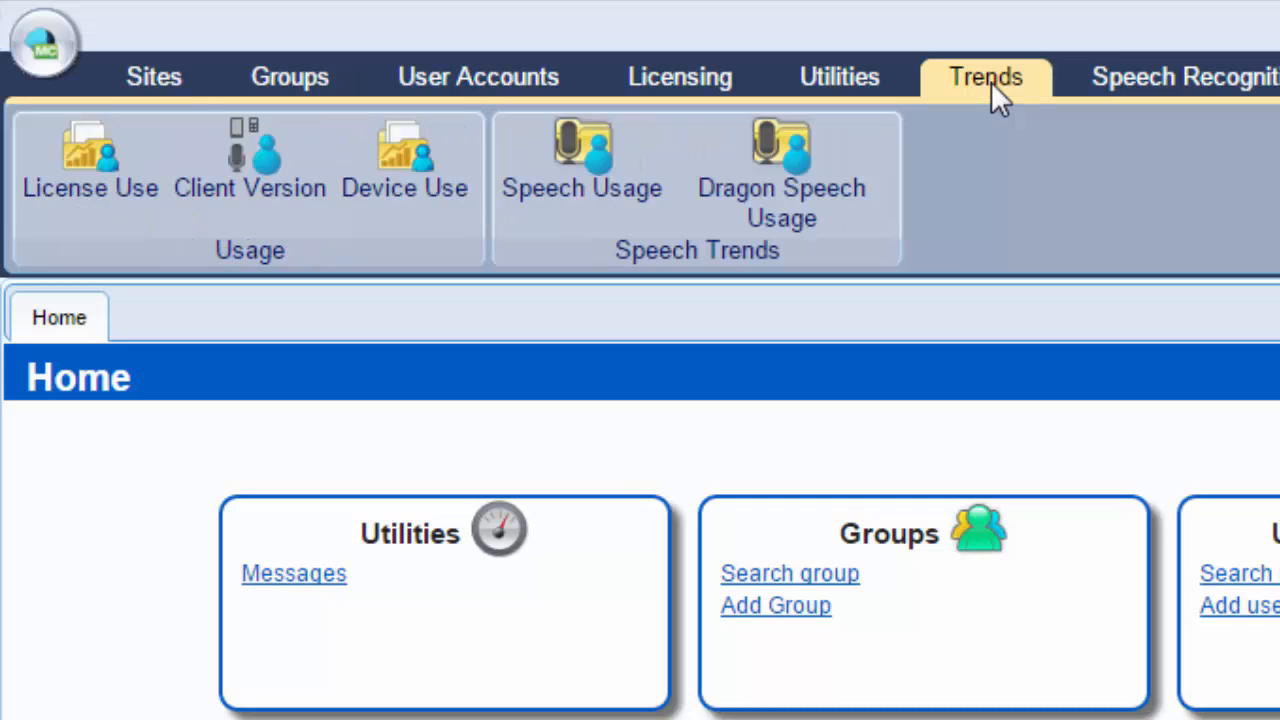
mouse_move(784, 160)
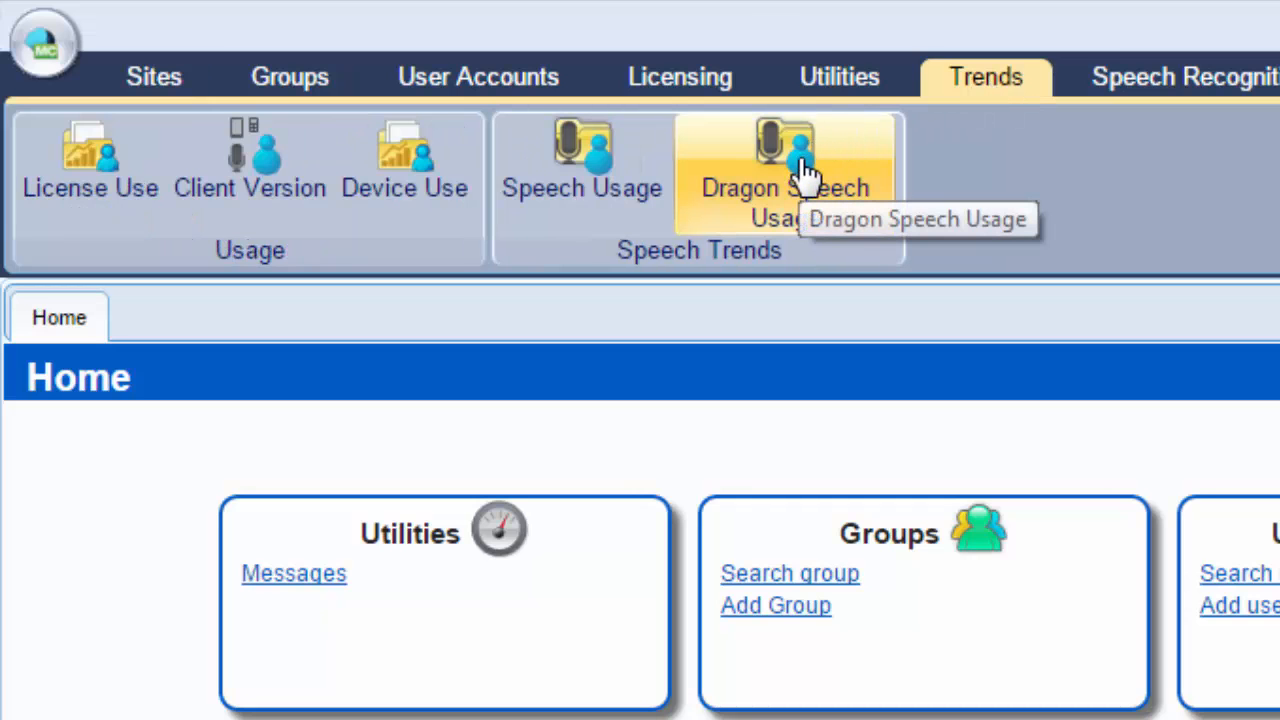
Step: Bring up the Dragon Speech Usage report criteria for the Dragon Sales organization
left_click(784, 164)
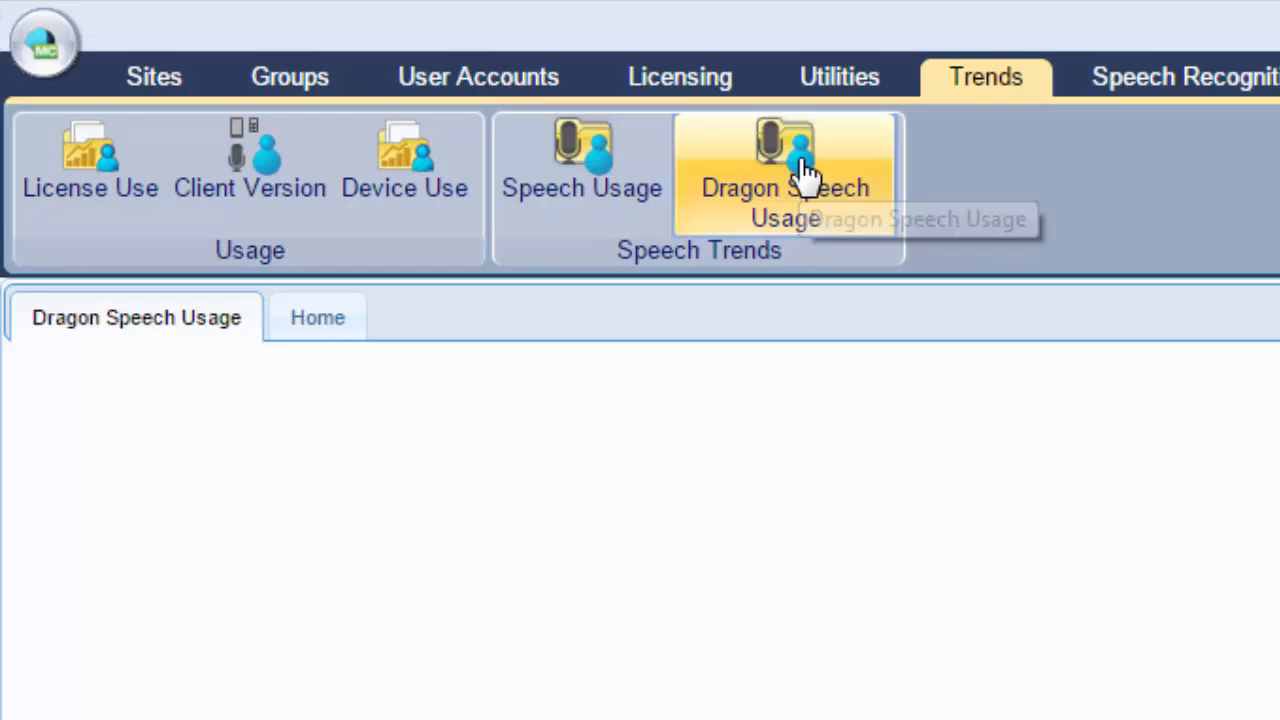
left_click(784, 164)
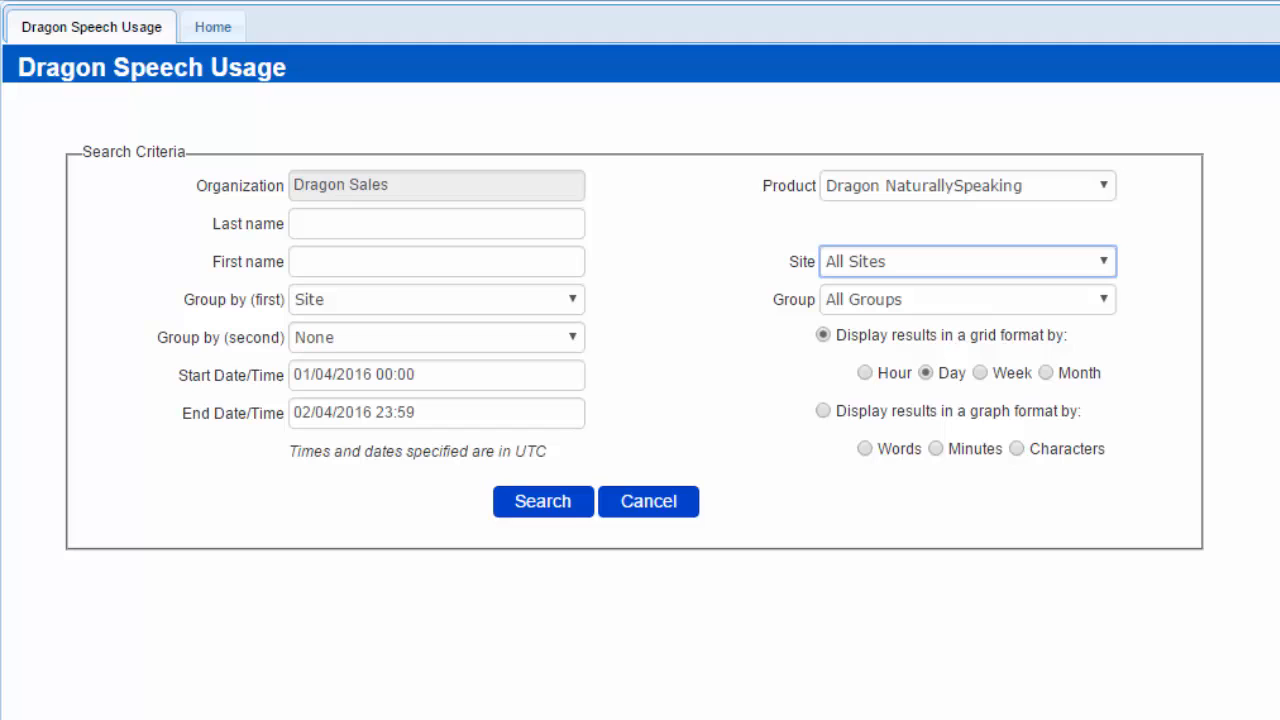
mouse_move(646, 4)
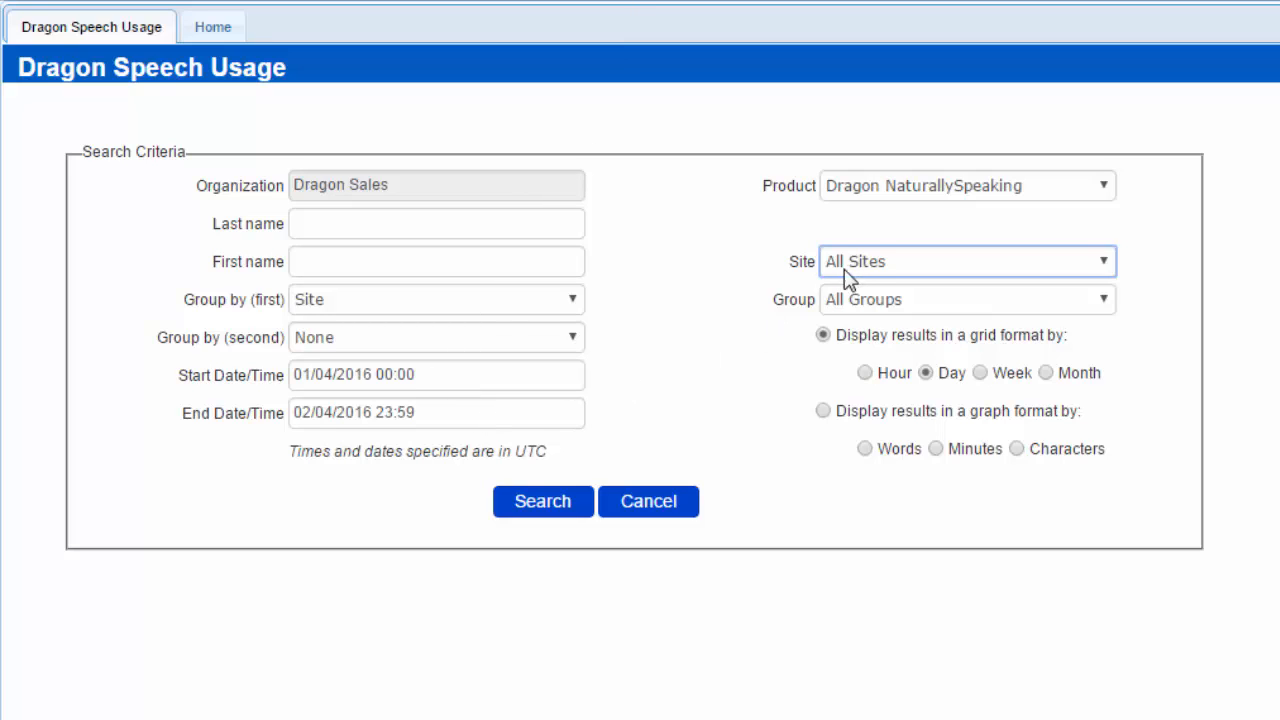
mouse_move(856, 312)
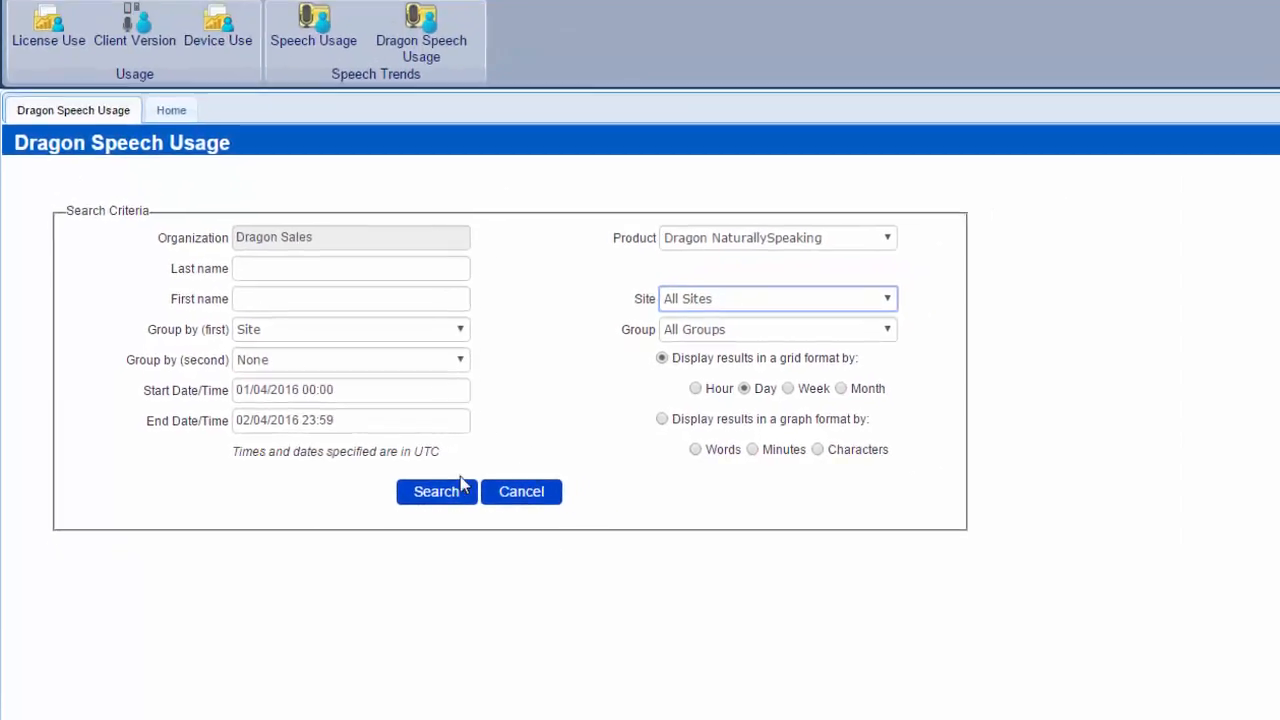
Step: Run the speech usage search and save the resulting report grid
left_click(436, 492)
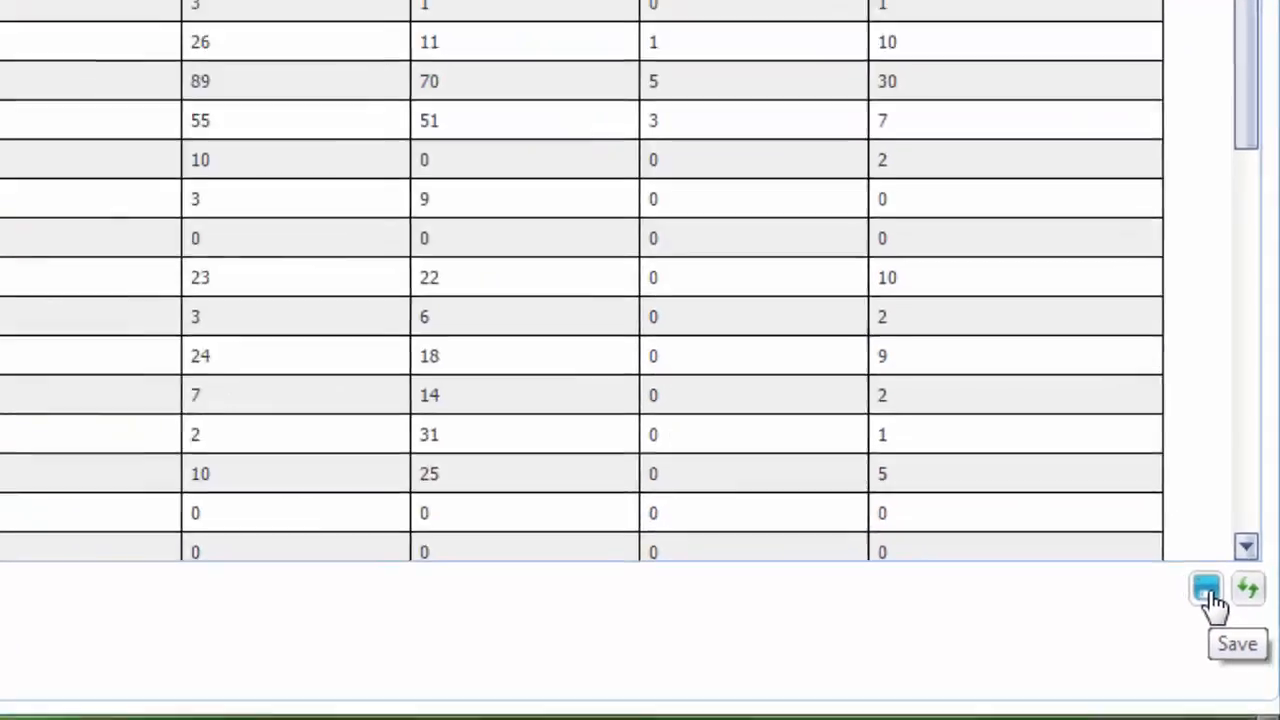
left_click(1204, 588)
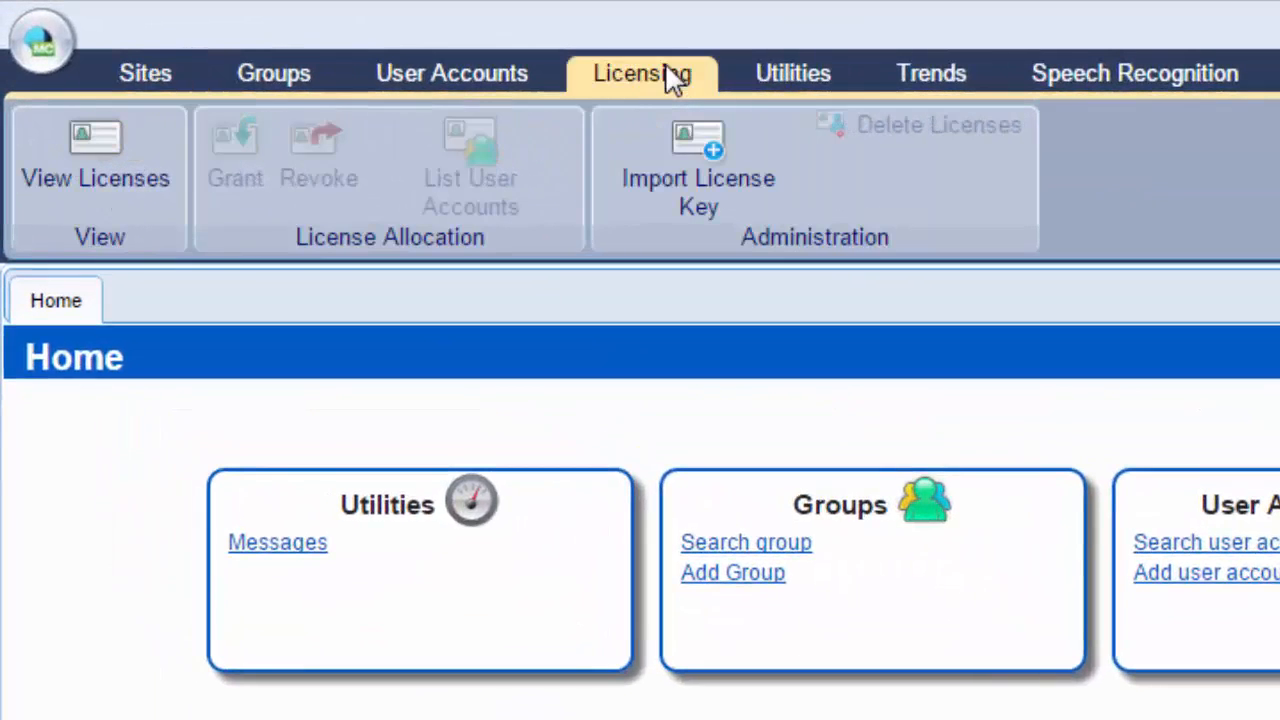
Step: View the Licenses Summary for Dragon Sales with License type left at All
left_click(96, 160)
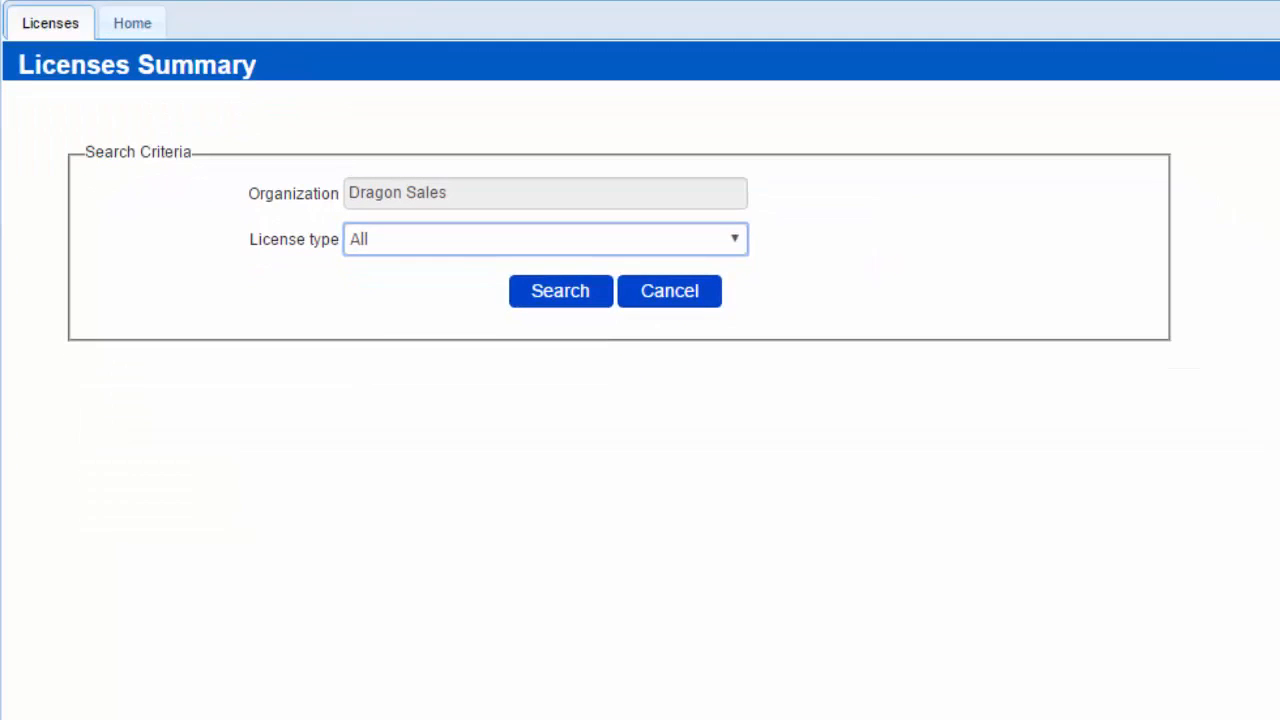
mouse_move(444, 176)
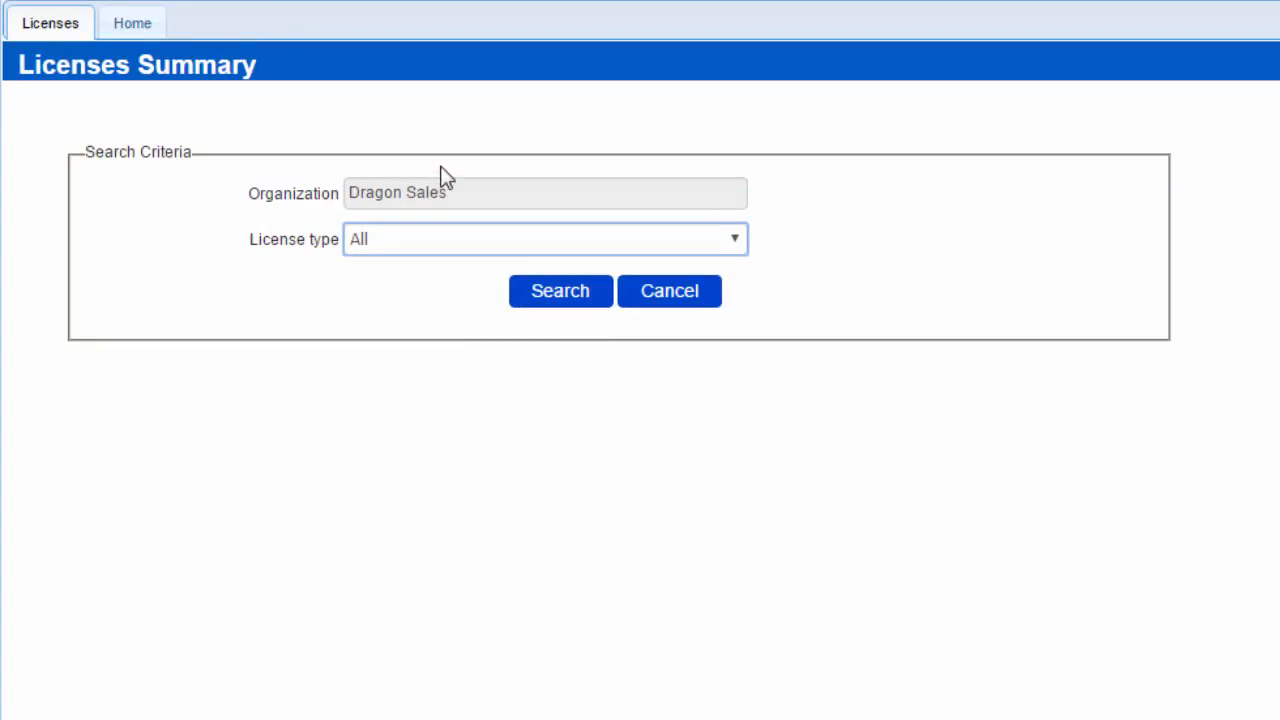
left_click(560, 292)
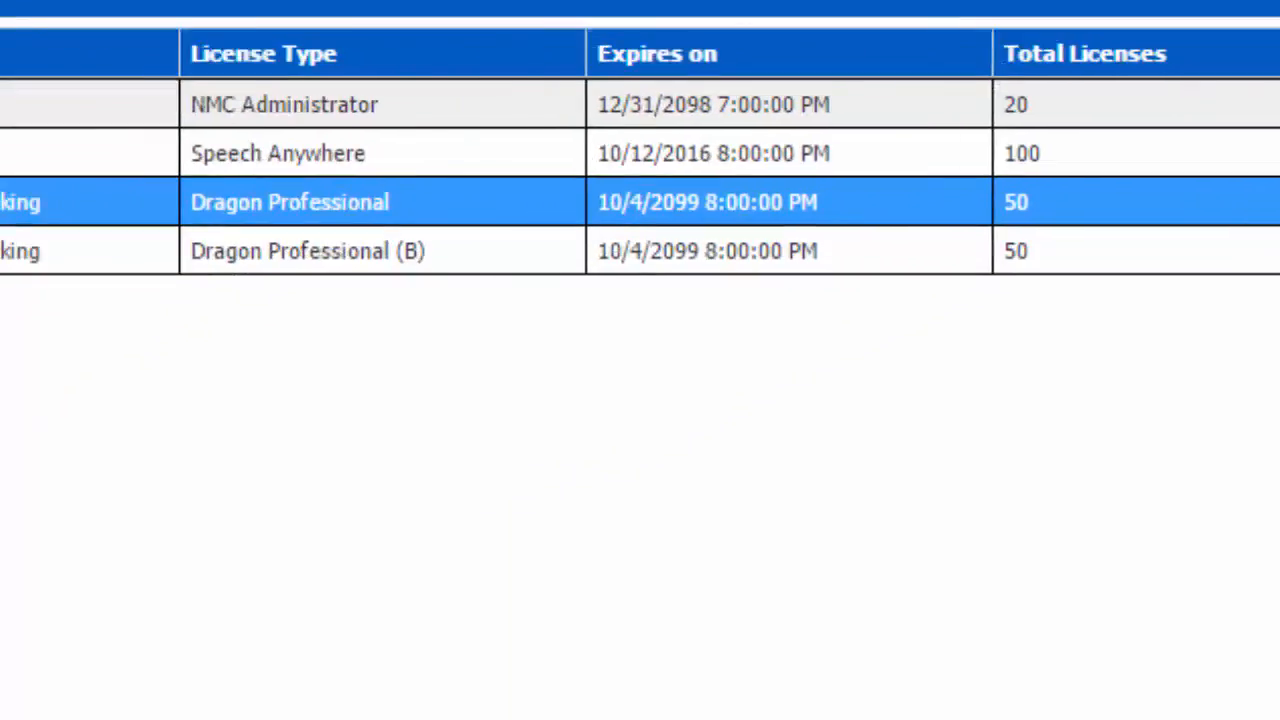
Step: Review the licenses grid via its context menu and close the Licenses view
right_click(290, 202)
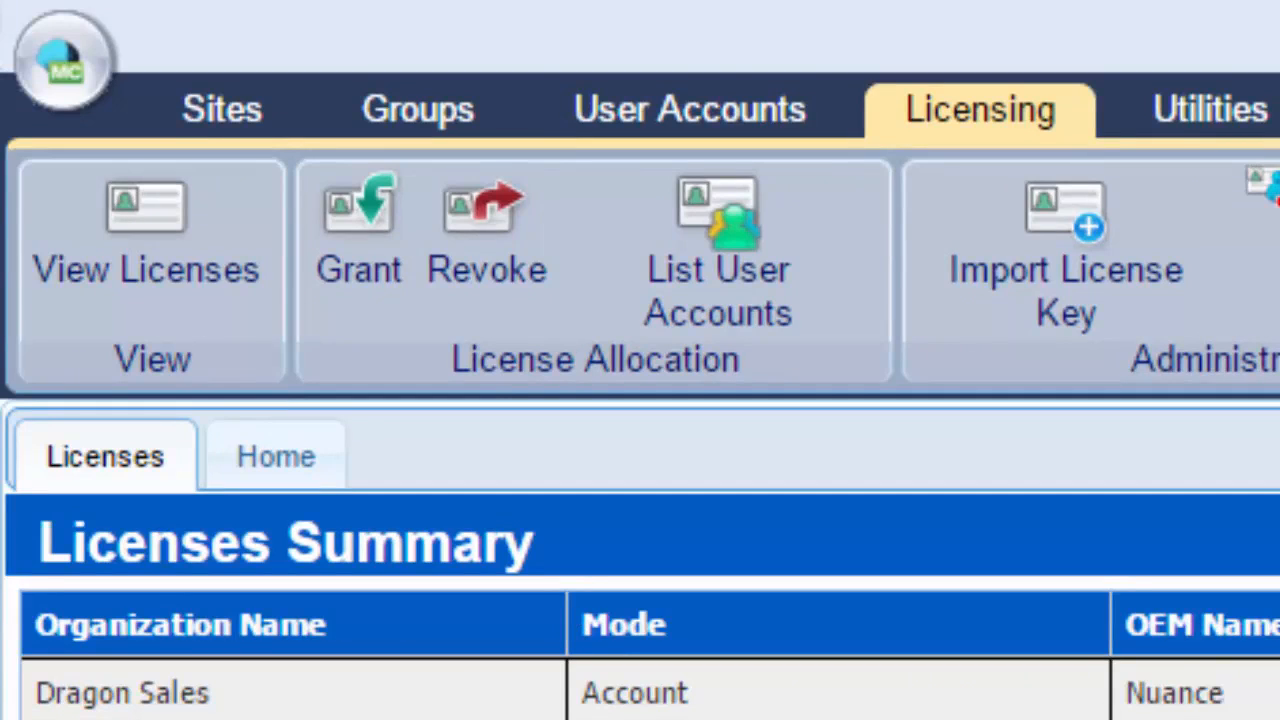
right_click(890, 468)
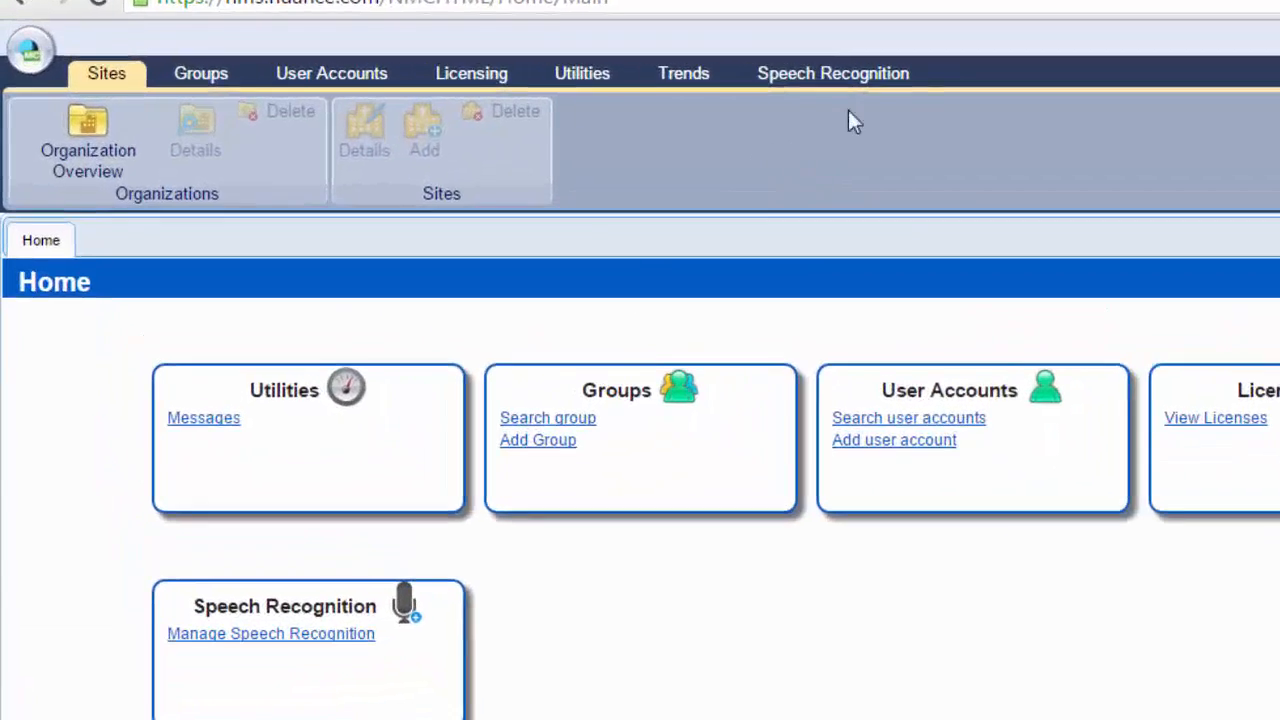
Step: List the NA site's auto-texts under Speech Recognition > Manage Auto-texts
left_click(832, 72)
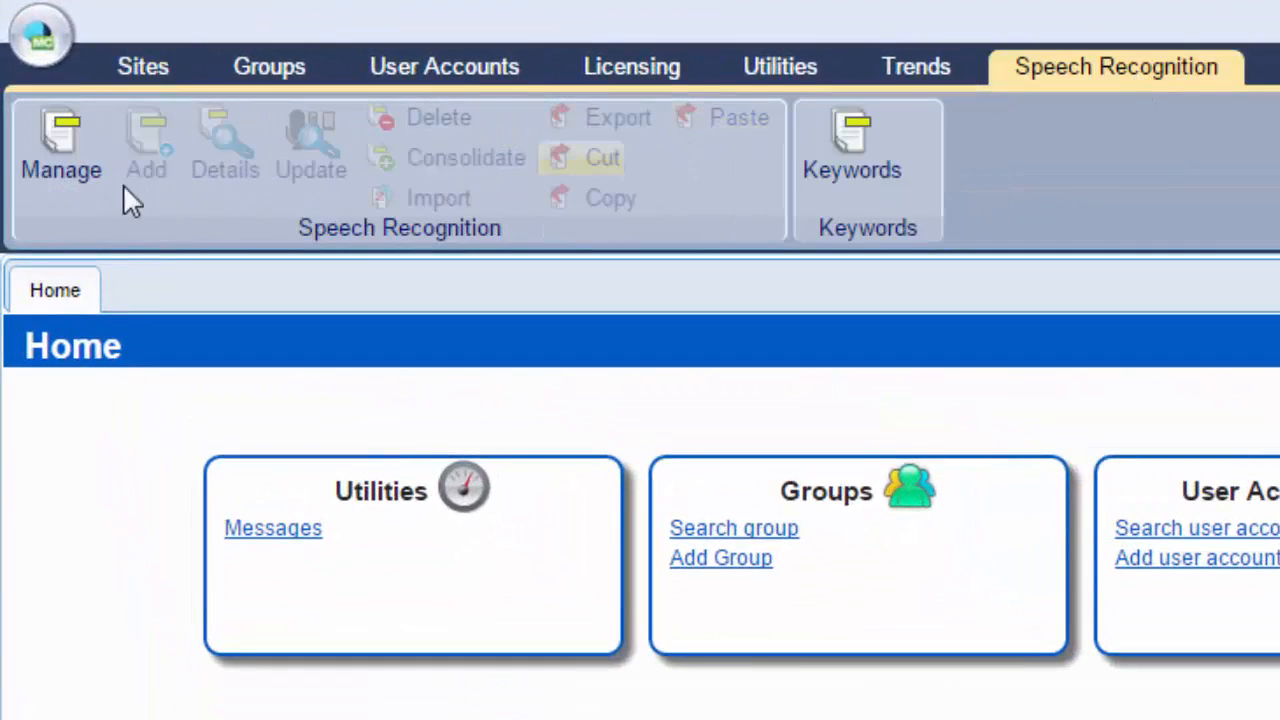
left_click(60, 144)
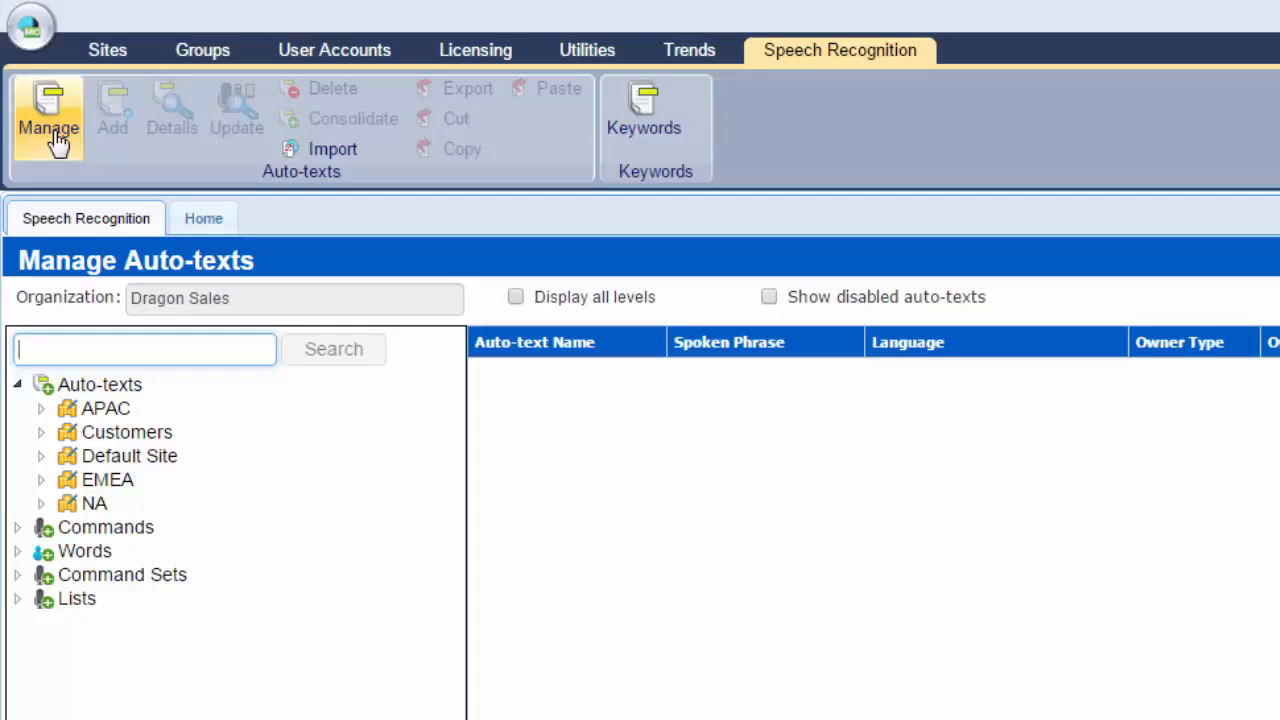
left_click(100, 384)
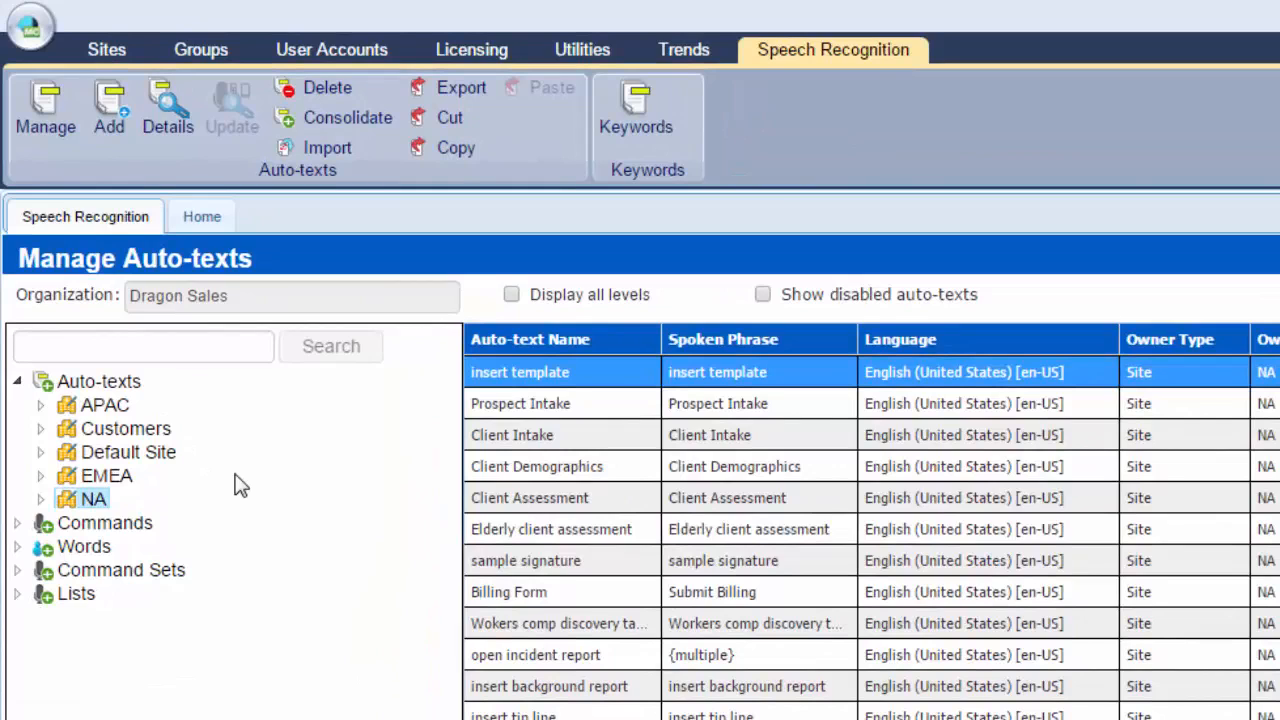
Step: View the Prospect Intake auto-text's details, then return to the list
right_click(520, 404)
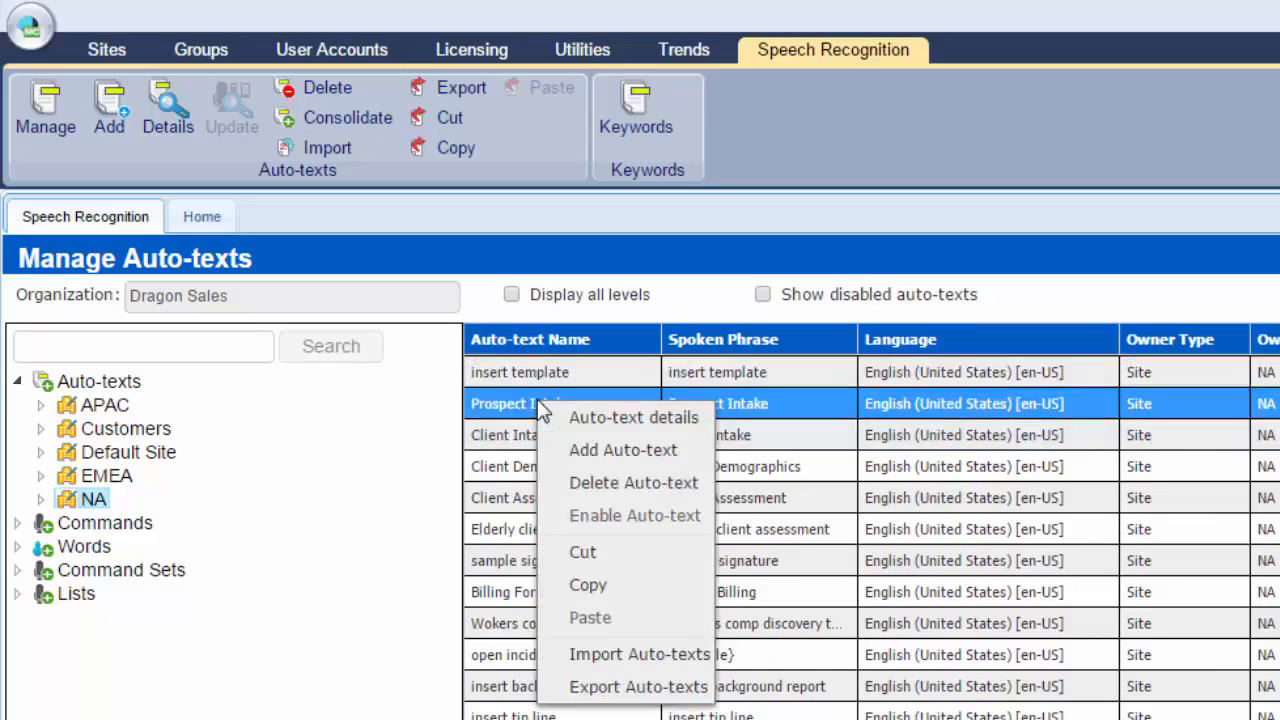
left_click(632, 418)
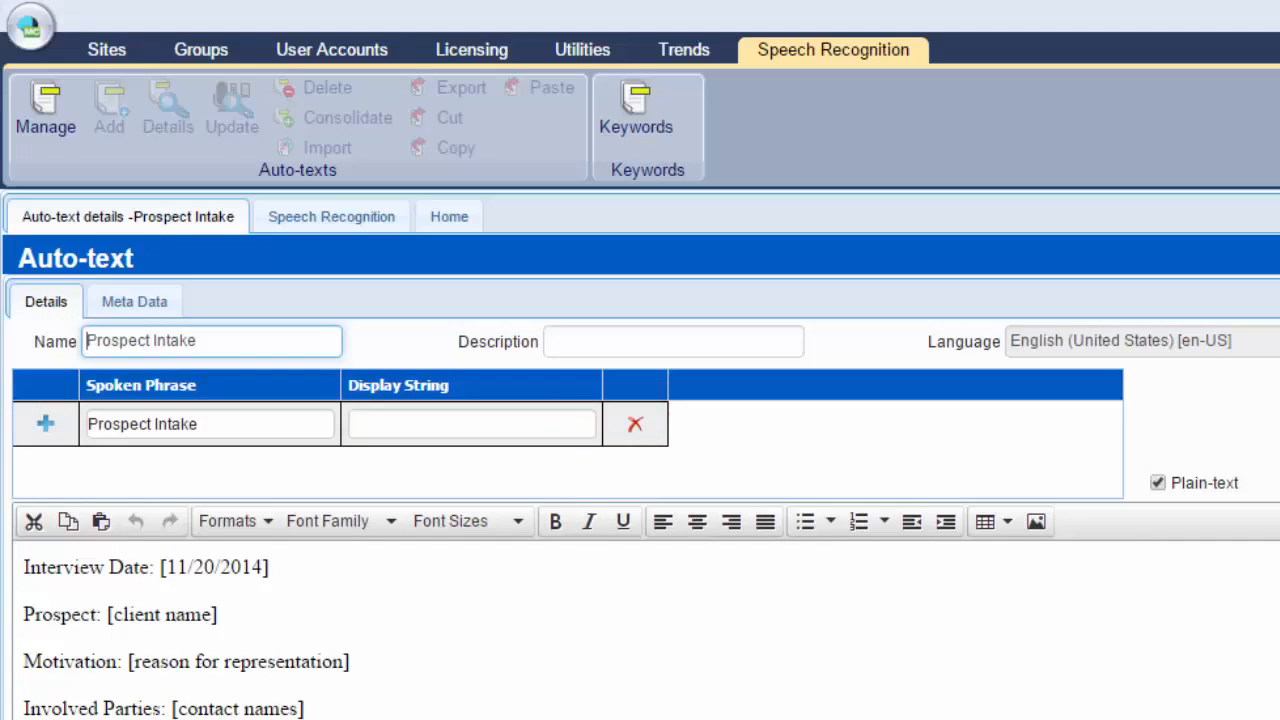
left_click(44, 108)
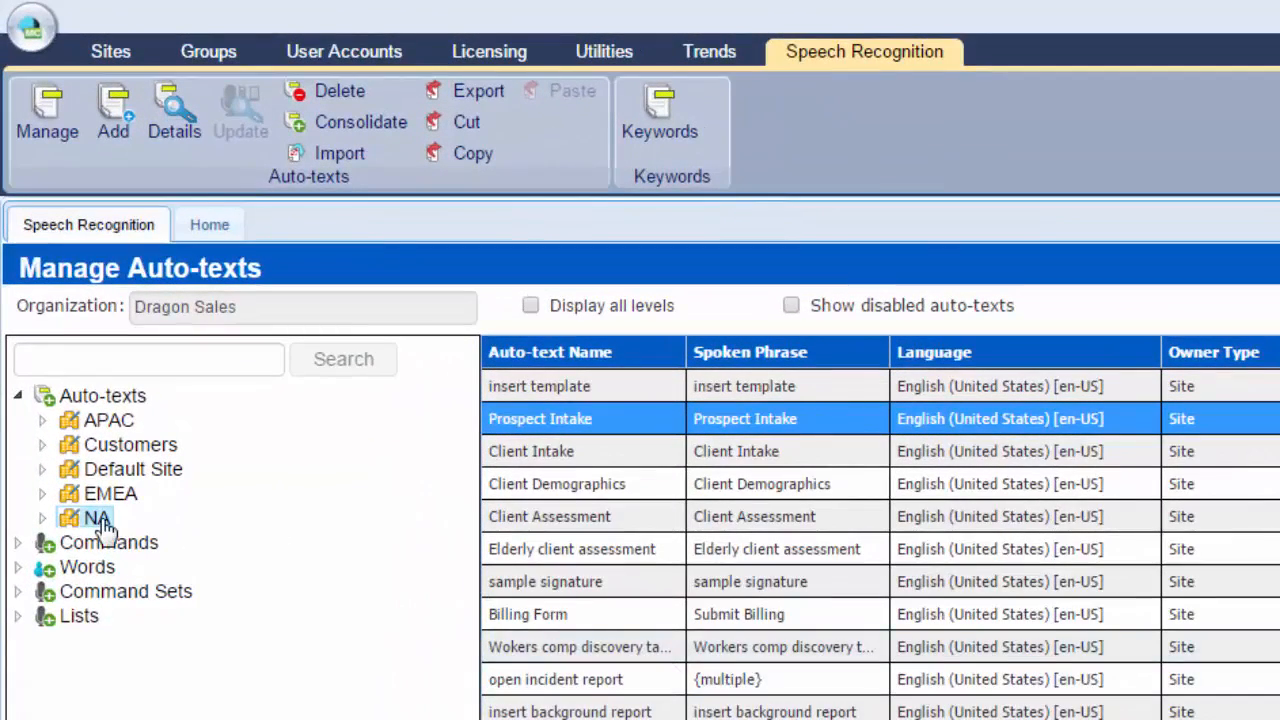
Step: Start a new NA auto-text named 'my signature'
right_click(96, 516)
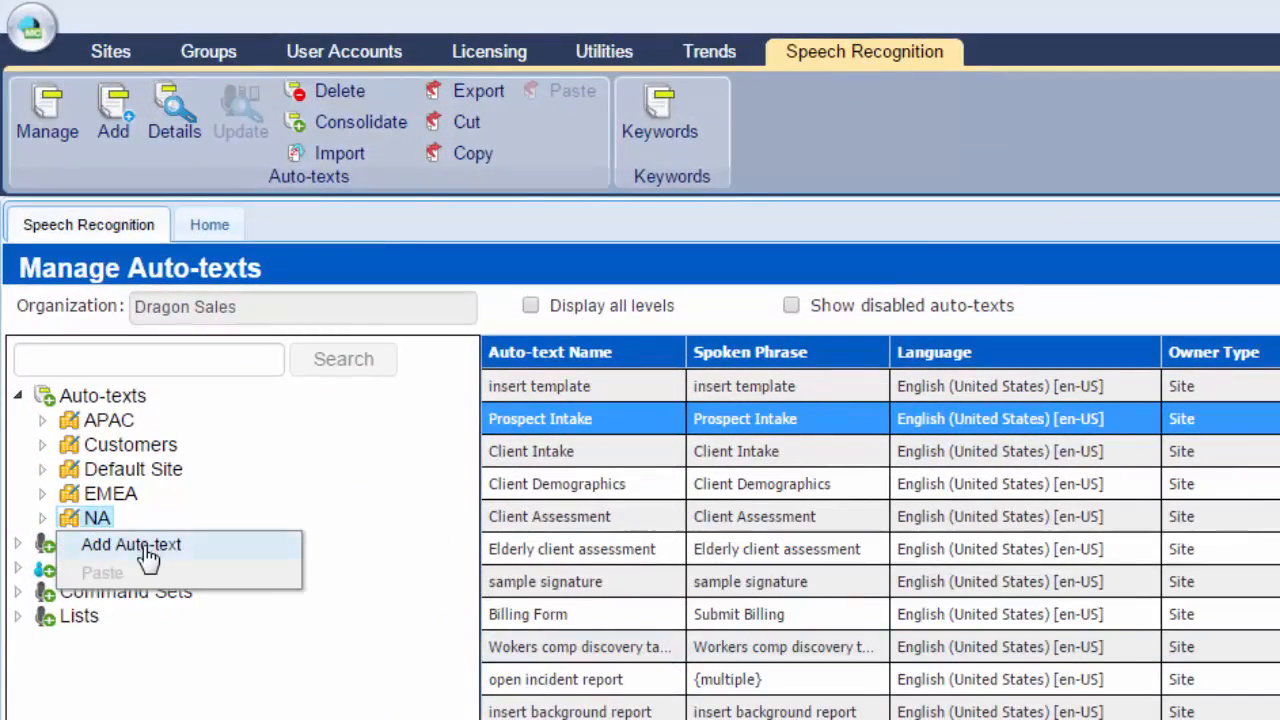
left_click(130, 544)
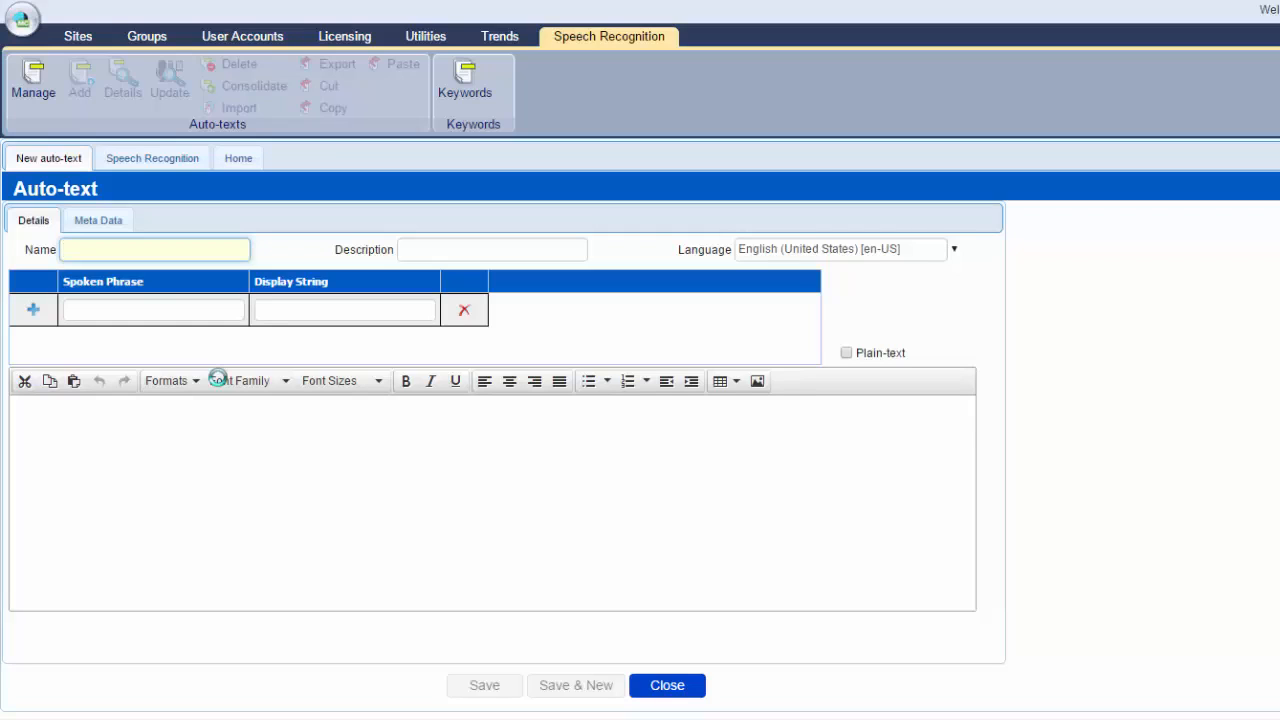
left_click(156, 248)
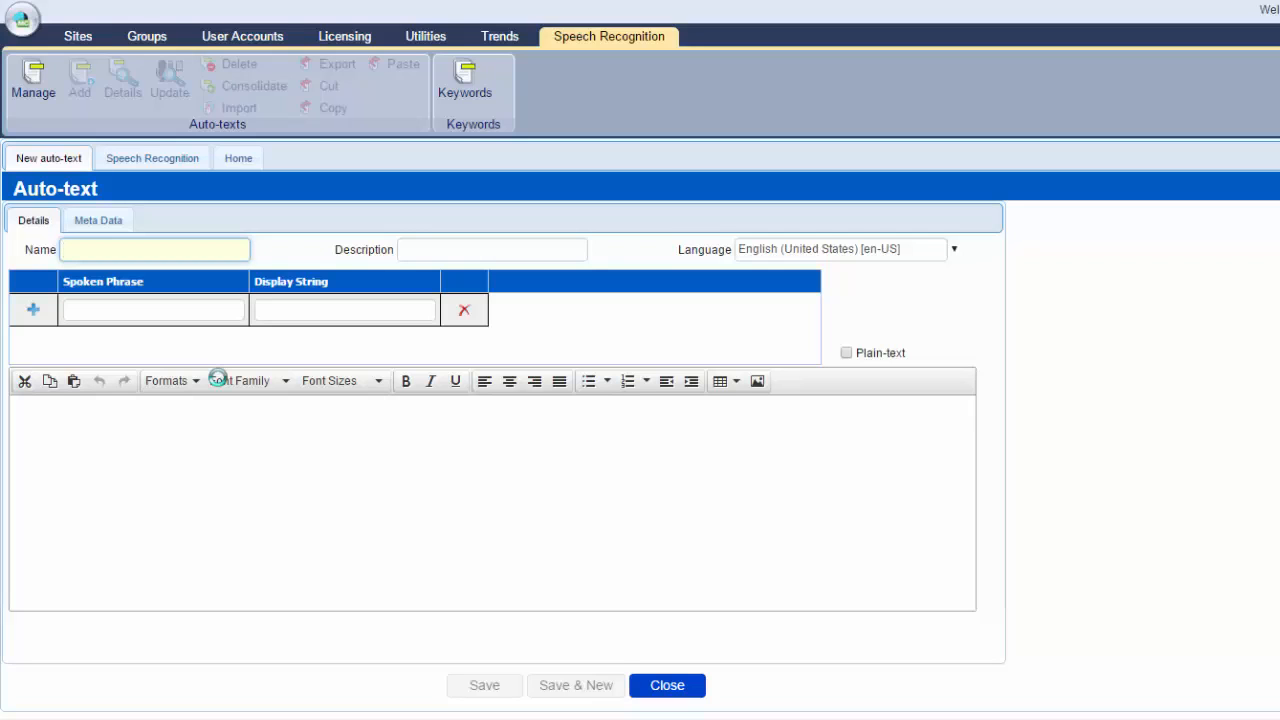
type("my signature")
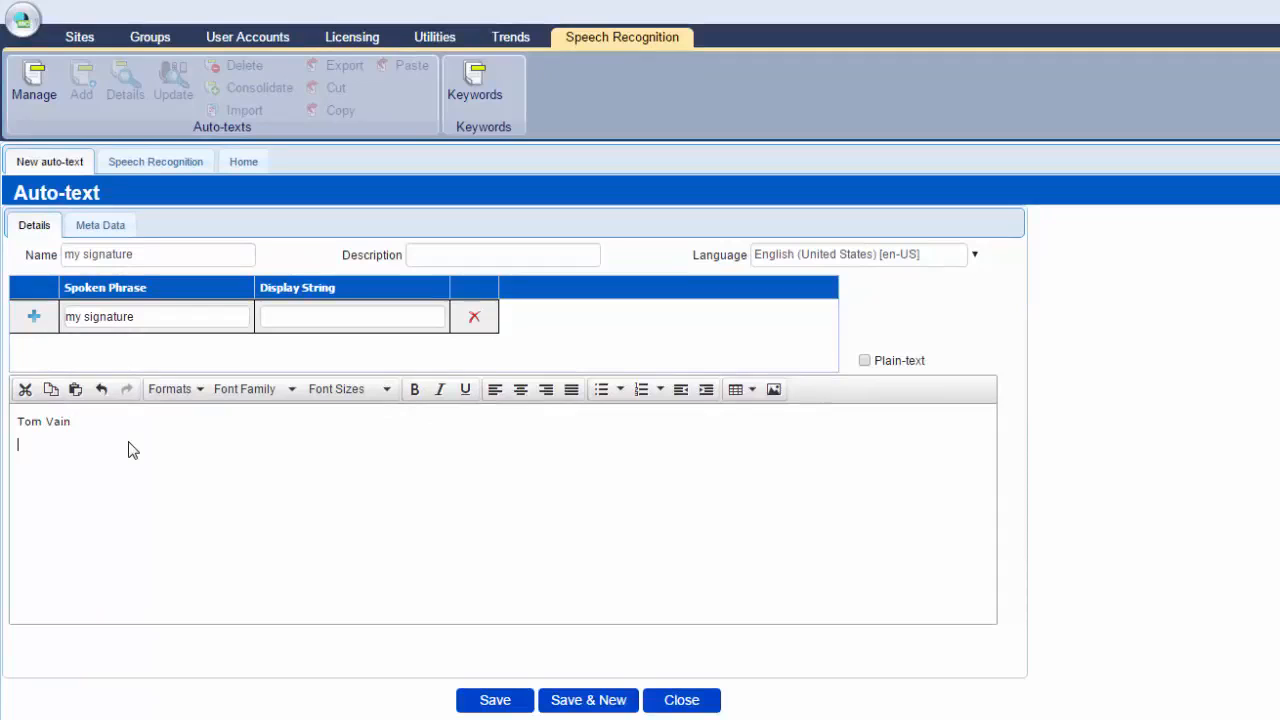
type("555-555")
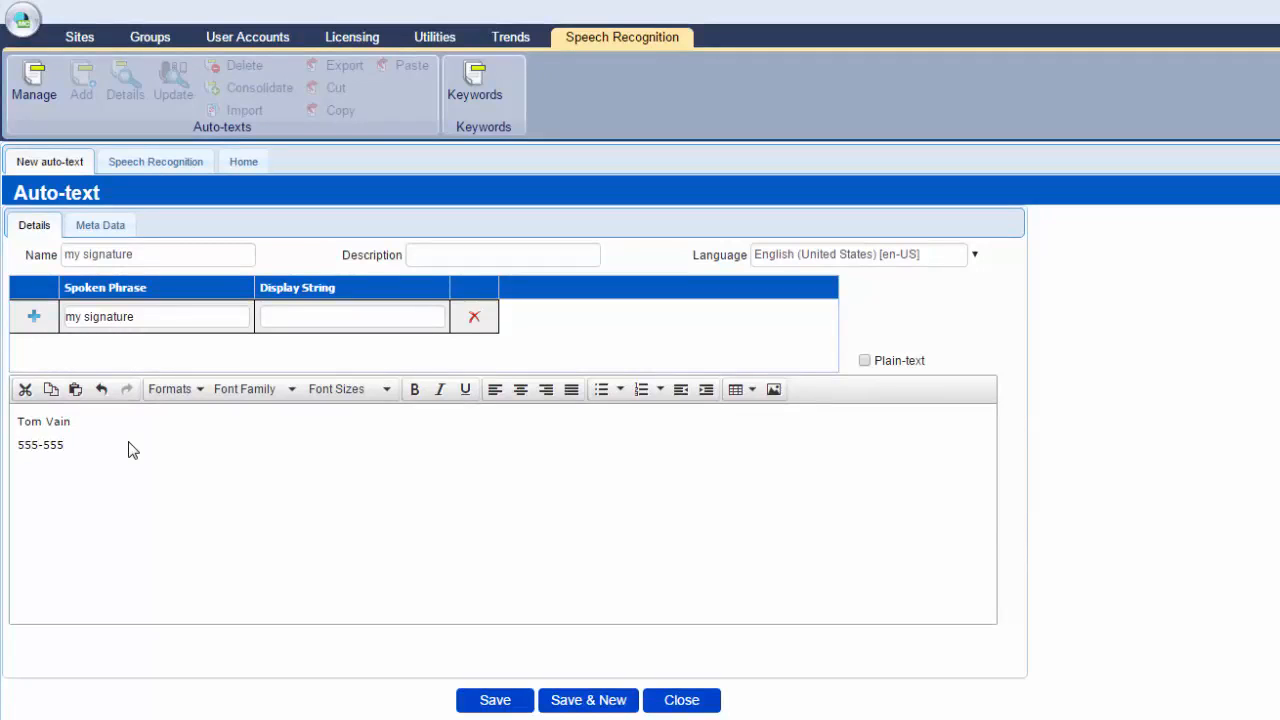
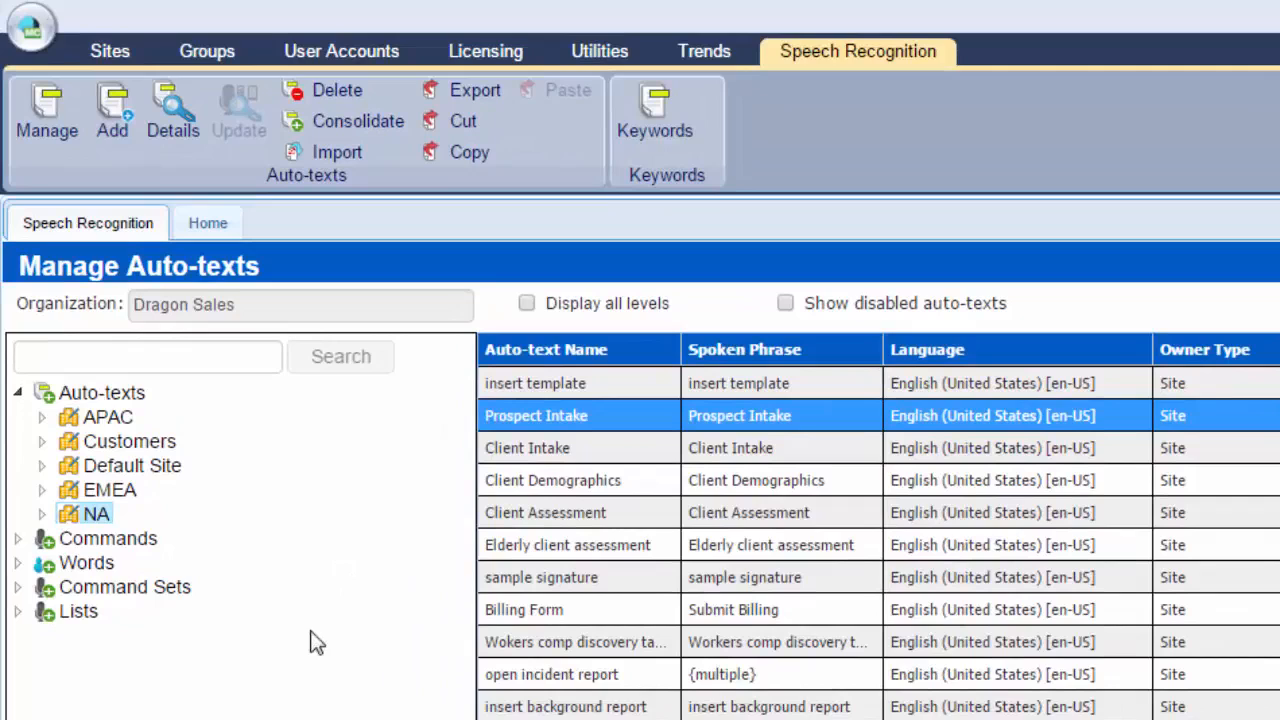
mouse_move(264, 638)
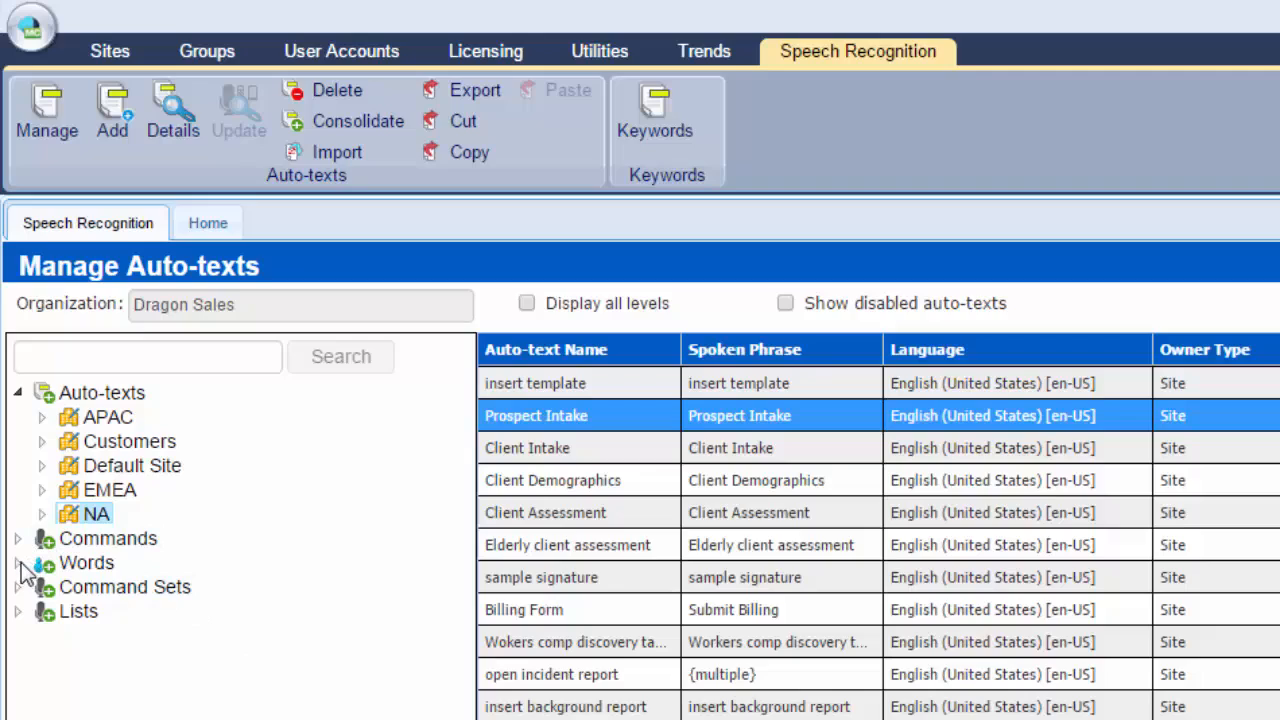
Step: Start a new word for the NA site and move to its Spoken Form entry
left_click(20, 564)
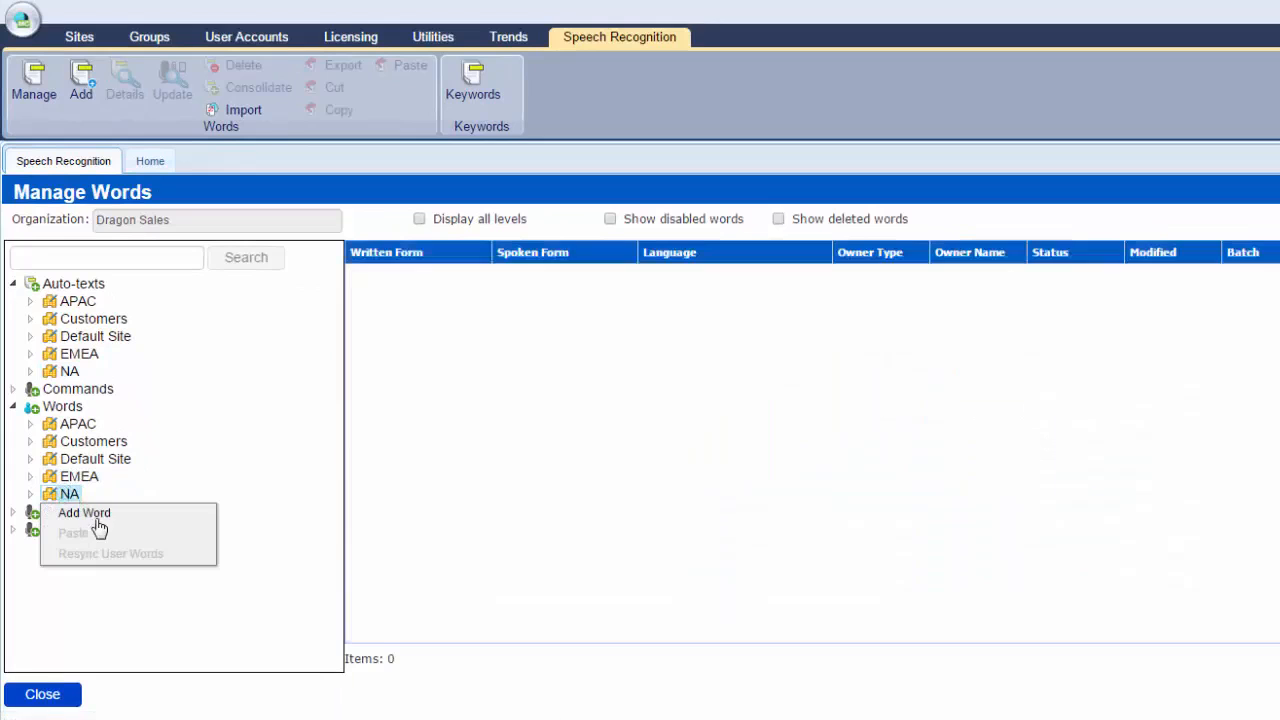
left_click(84, 512)
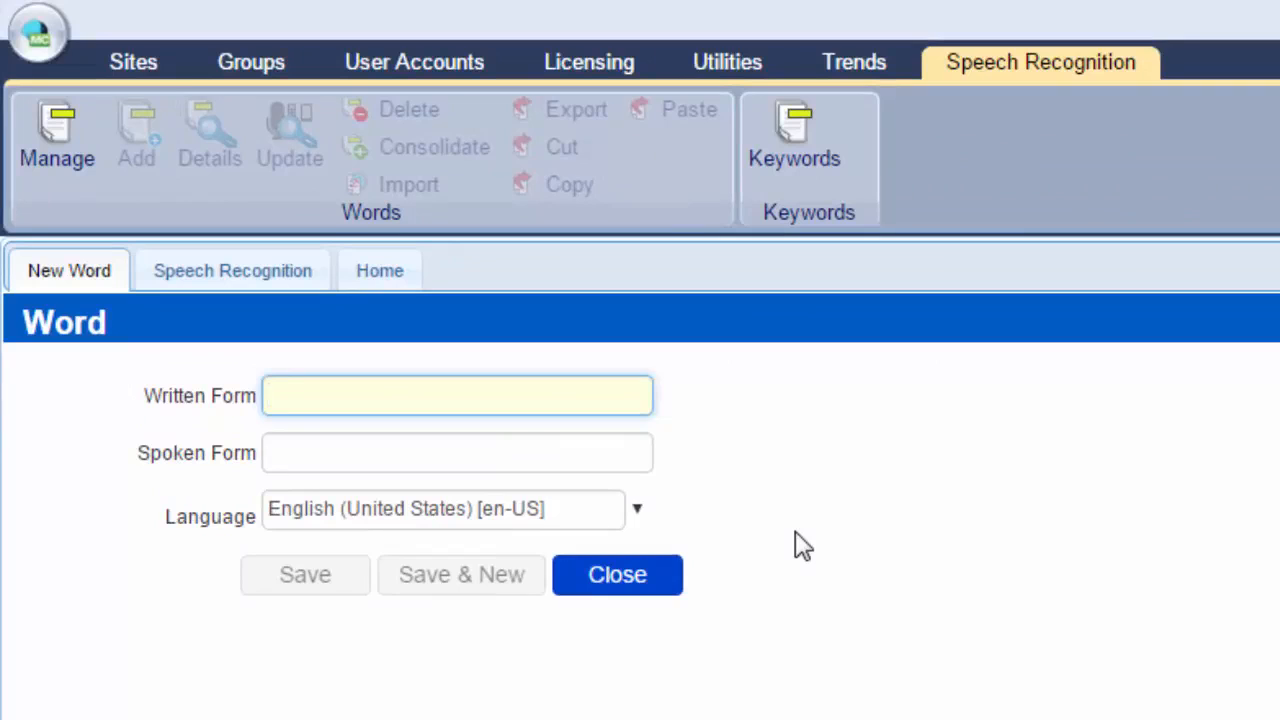
left_click(456, 396)
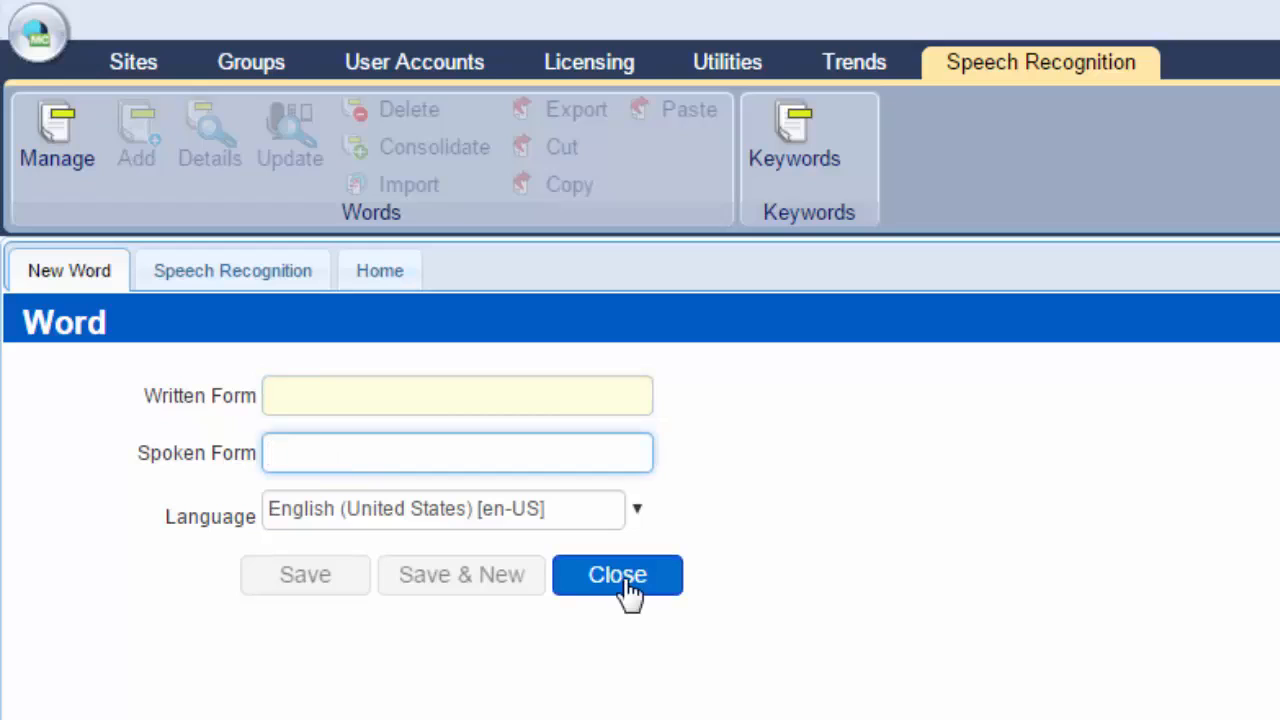
Step: Close the unfilled word form and Manage Words to return Home
left_click(616, 574)
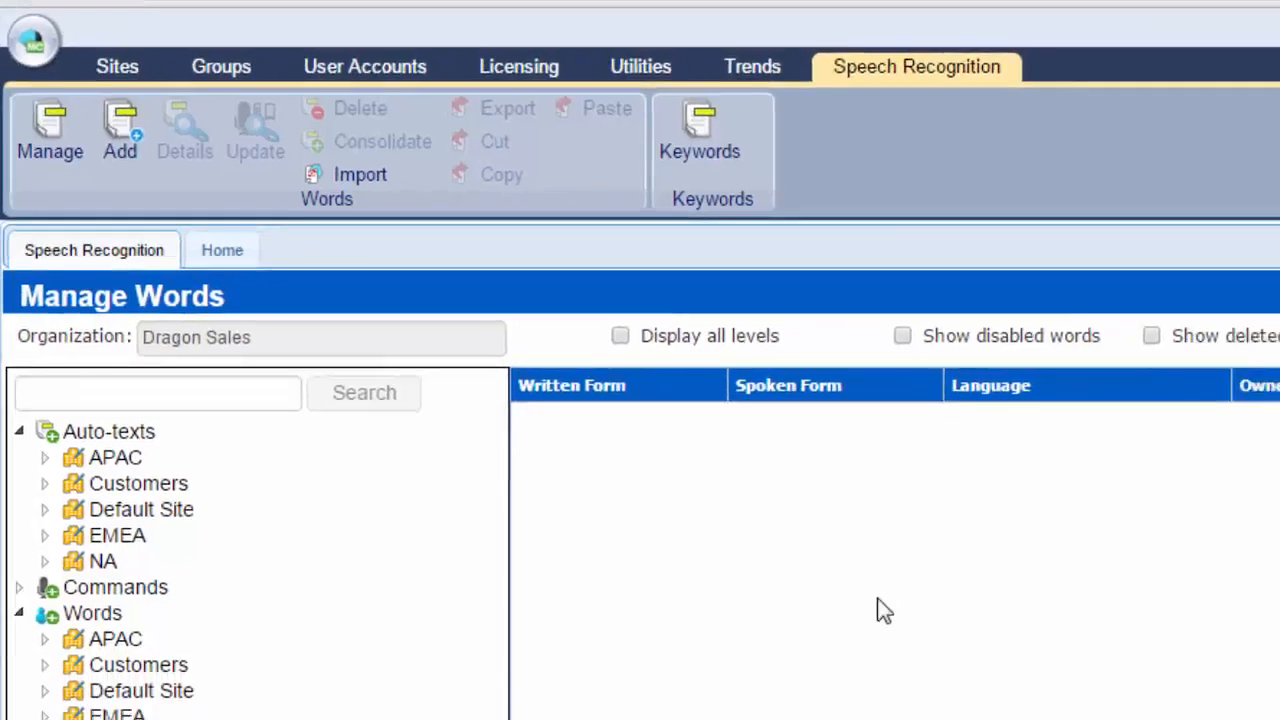
left_click(222, 250)
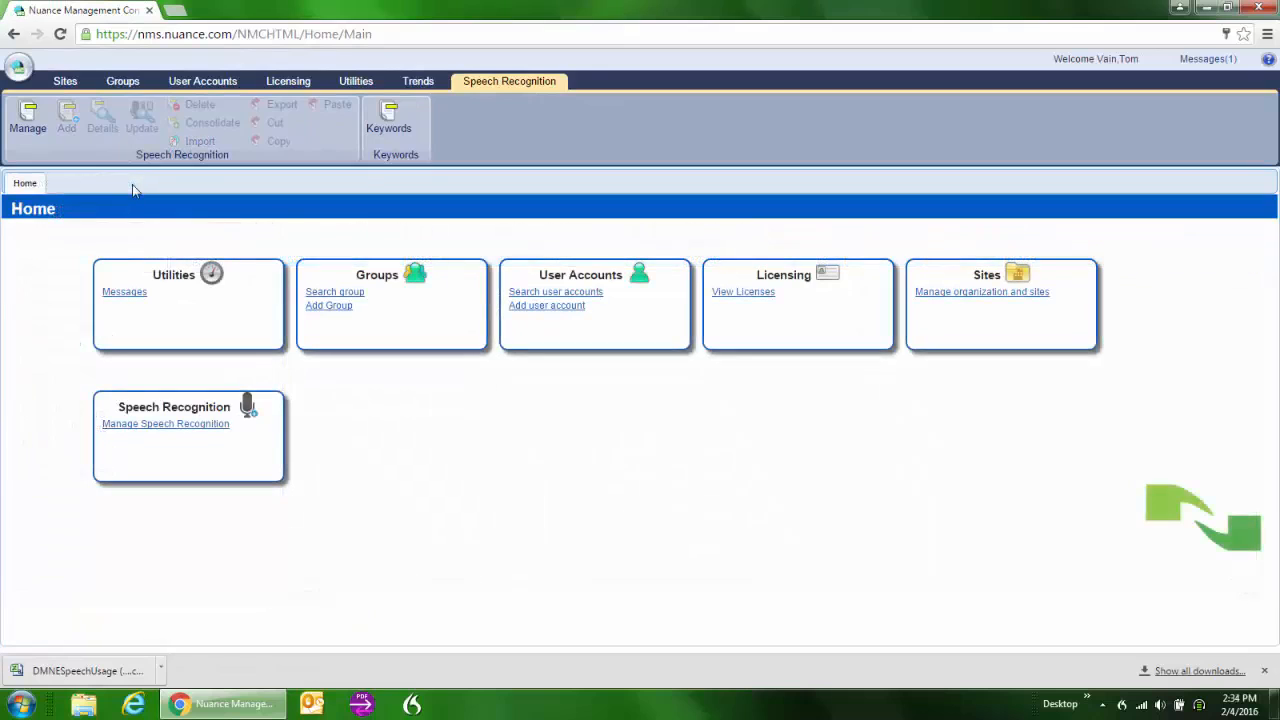